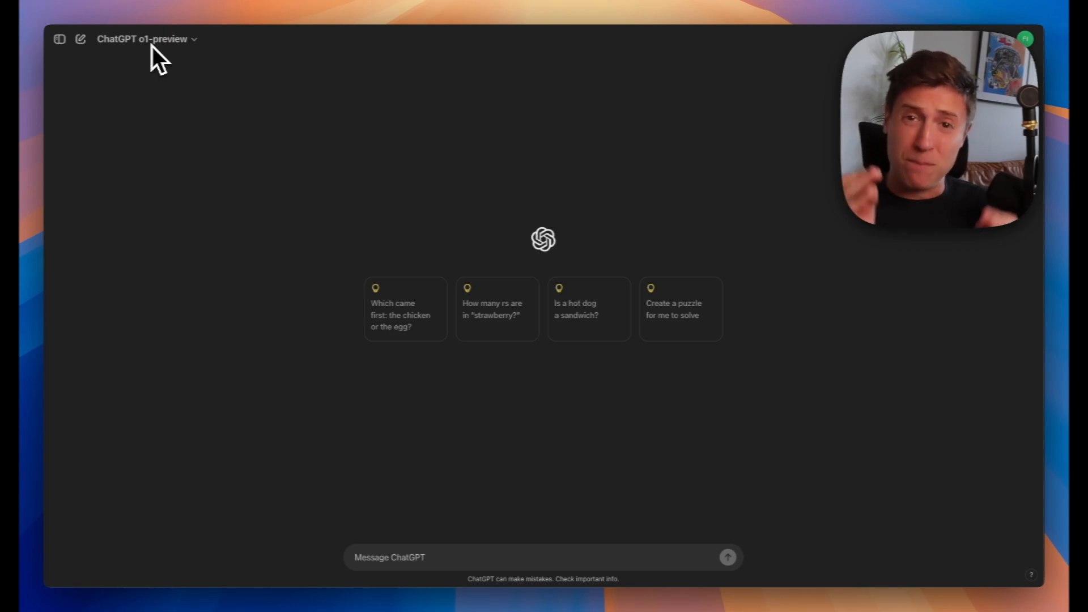
mouse_move(123, 17)
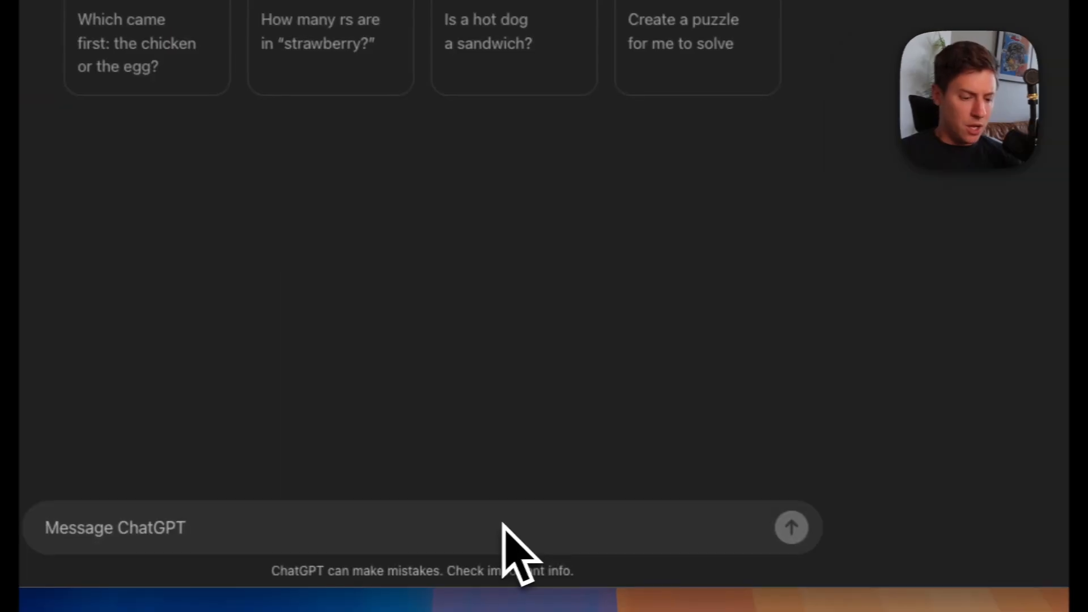
- Write the opening request: 'Use pygame to make a game called "Pac Boy" very similar to Pac Man'
type("Use")
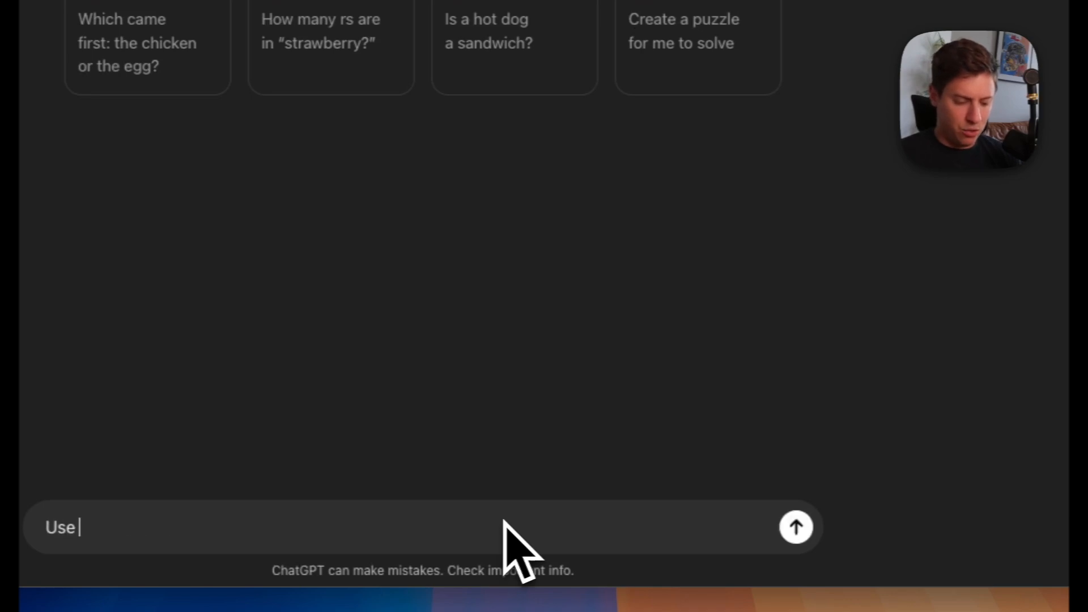
type("pygame to make a")
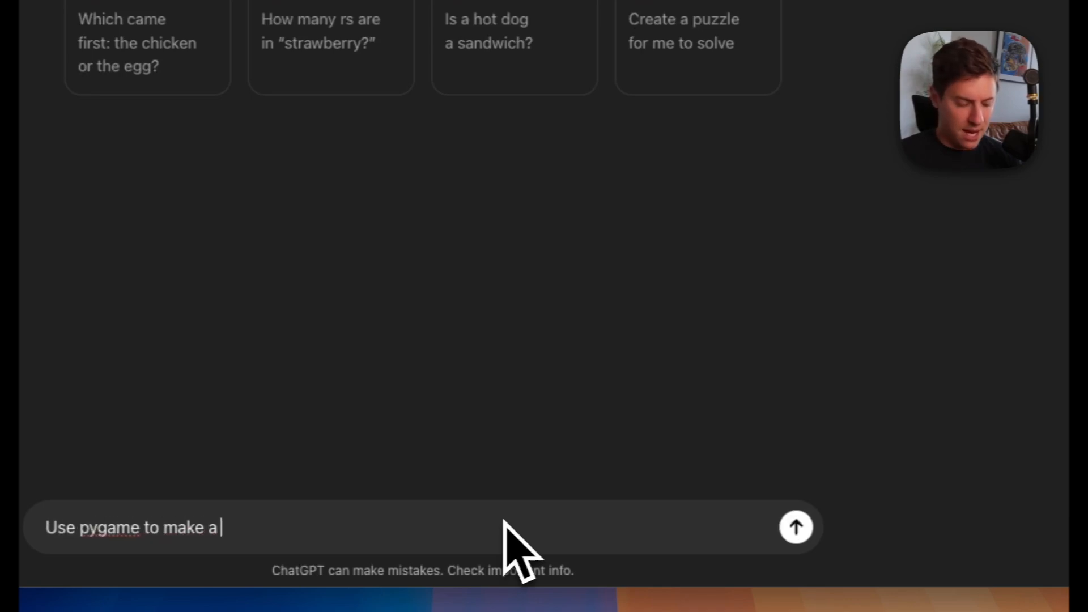
type("game called \"Pac")
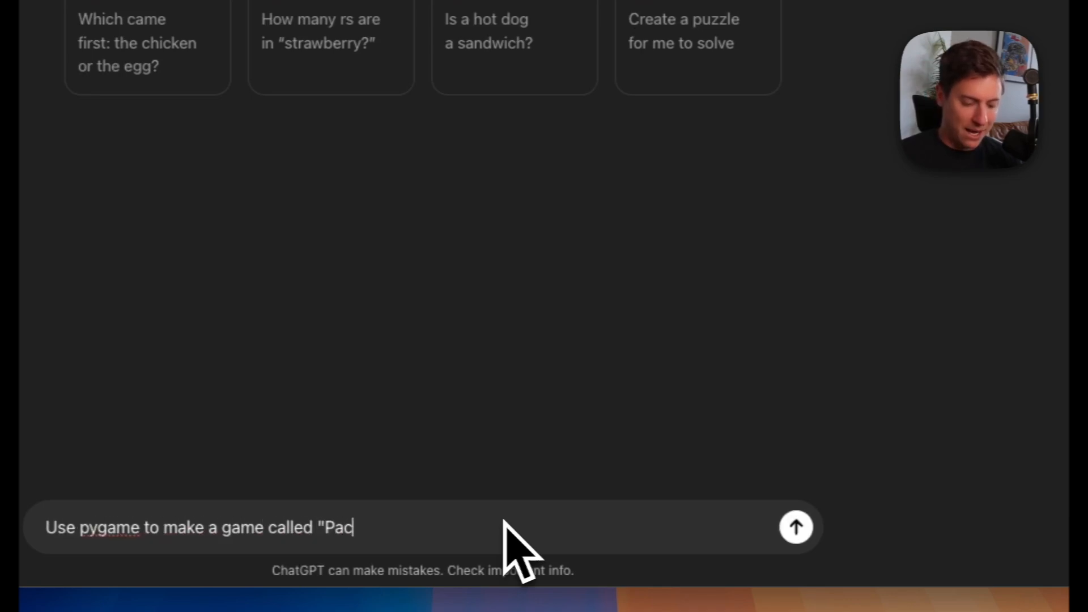
type("Boy\" very simi")
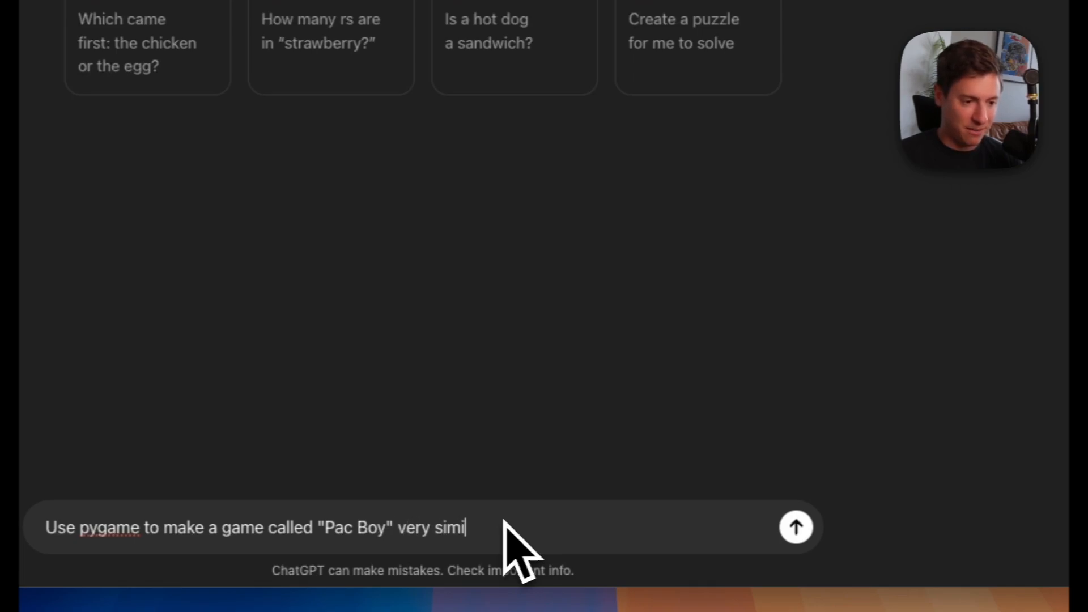
type("lar to Pac Man")
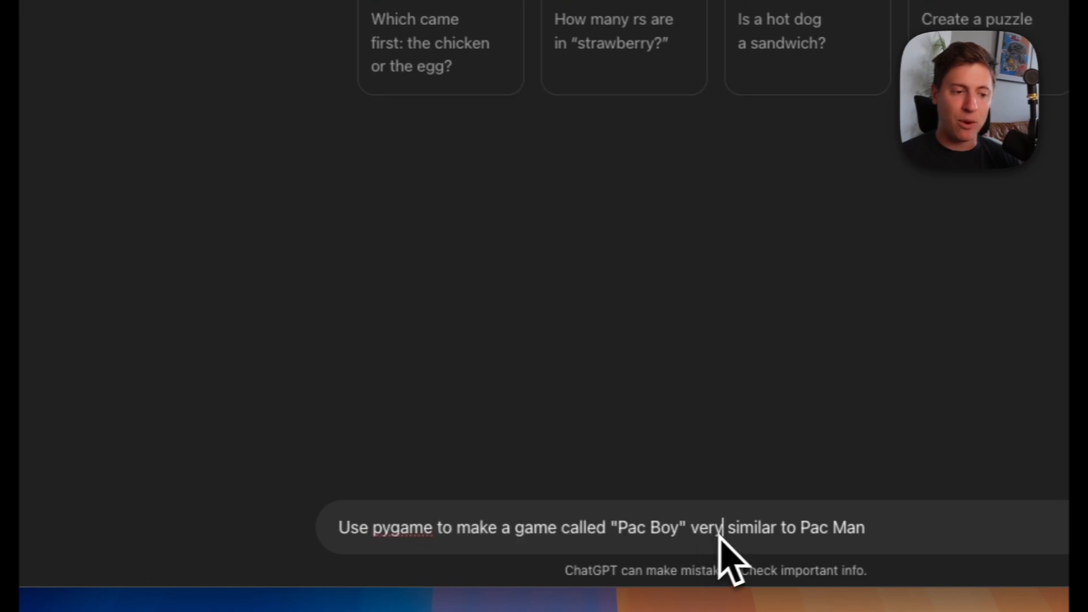
mouse_move(701, 556)
type("-")
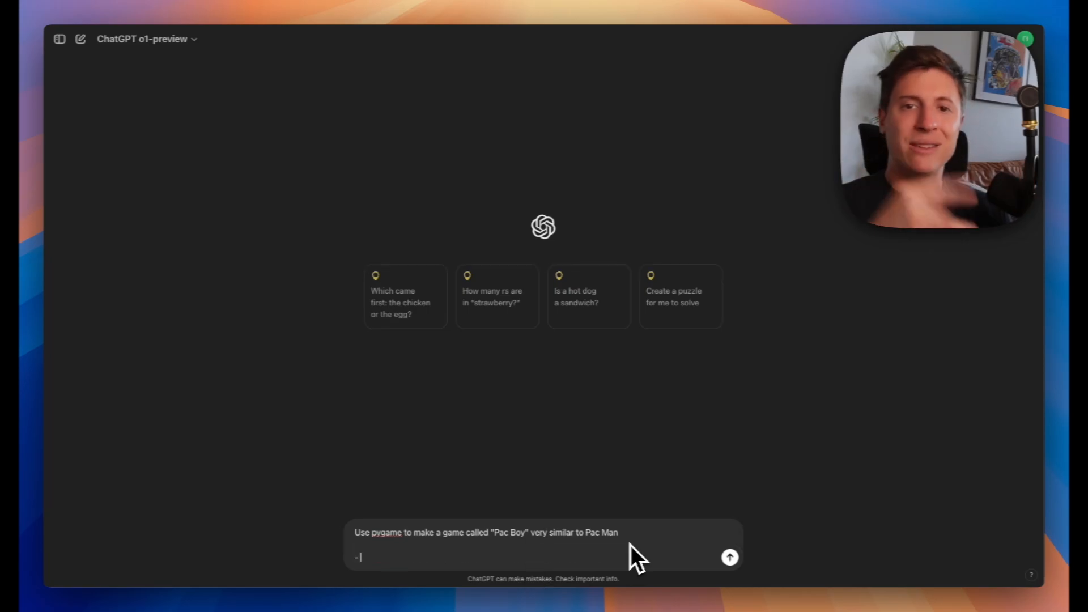
- Add the rule bullet: you are a yellow circle with an eye and mouth, automatically moving forward
type("You are a yellow circle with an eye and a mouth. You are automatically moving forward.")
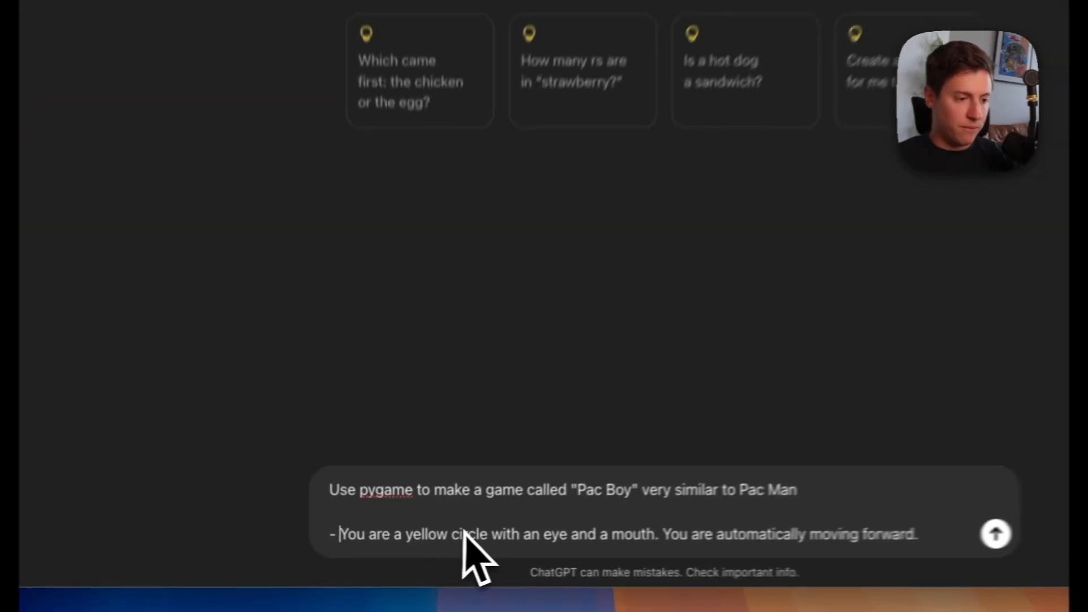
scroll("down", 3)
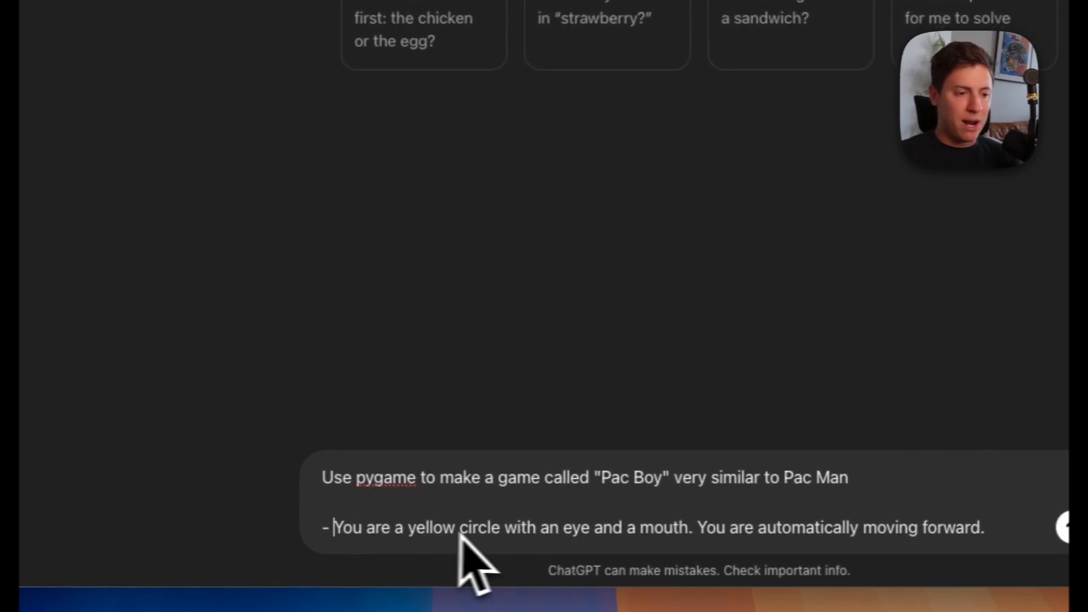
mouse_move(778, 562)
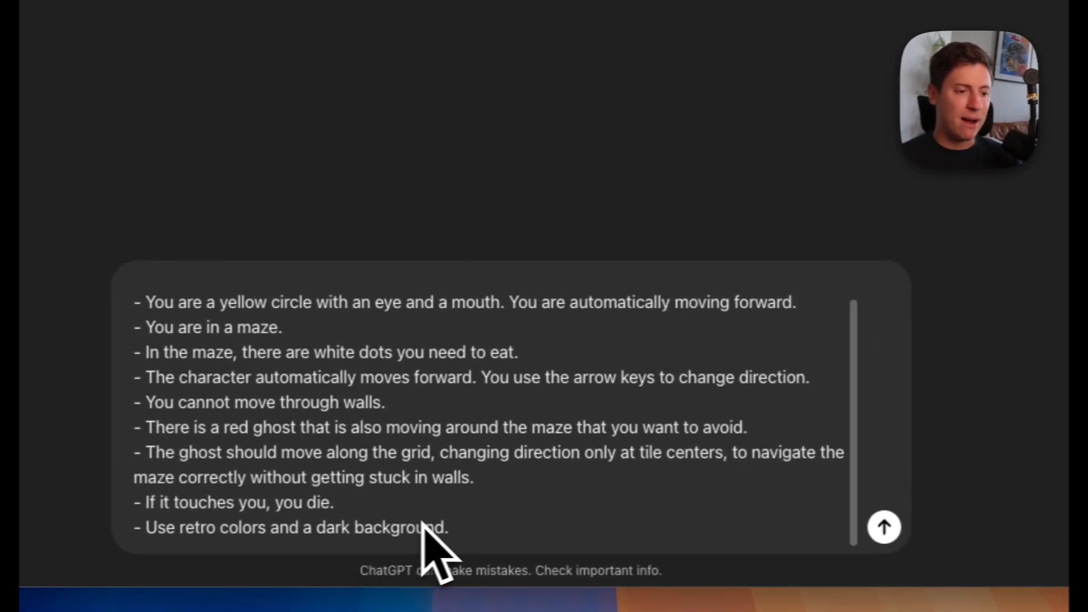
mouse_move(534, 534)
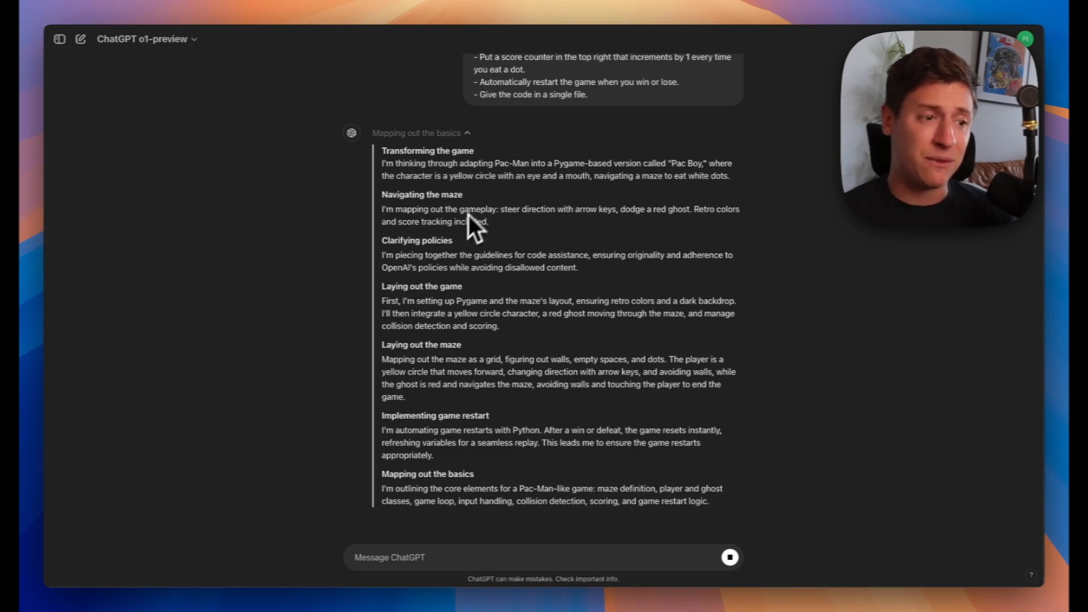
mouse_move(523, 180)
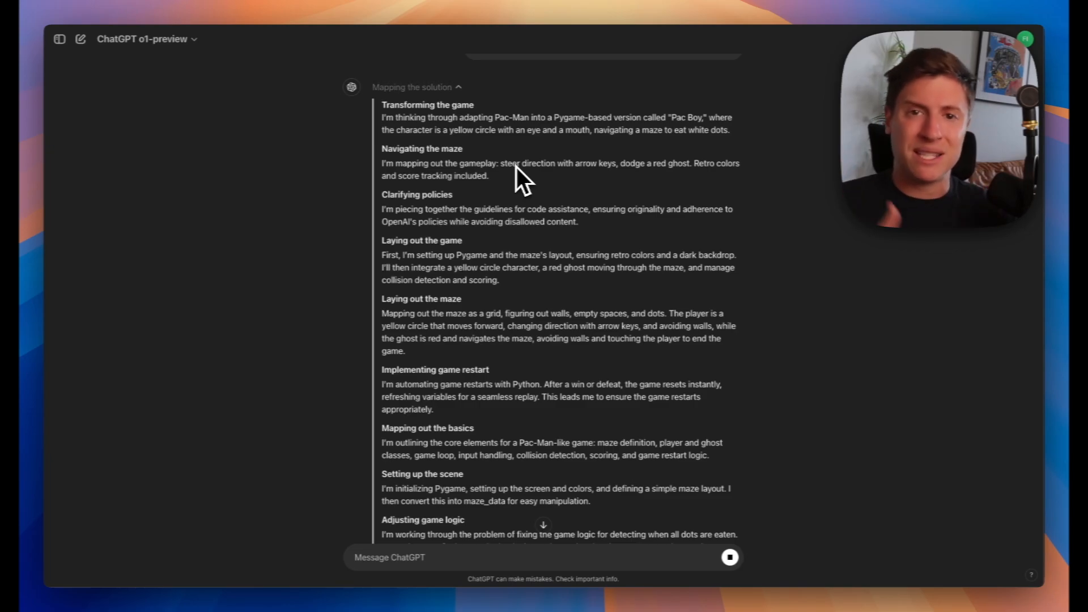
mouse_move(506, 177)
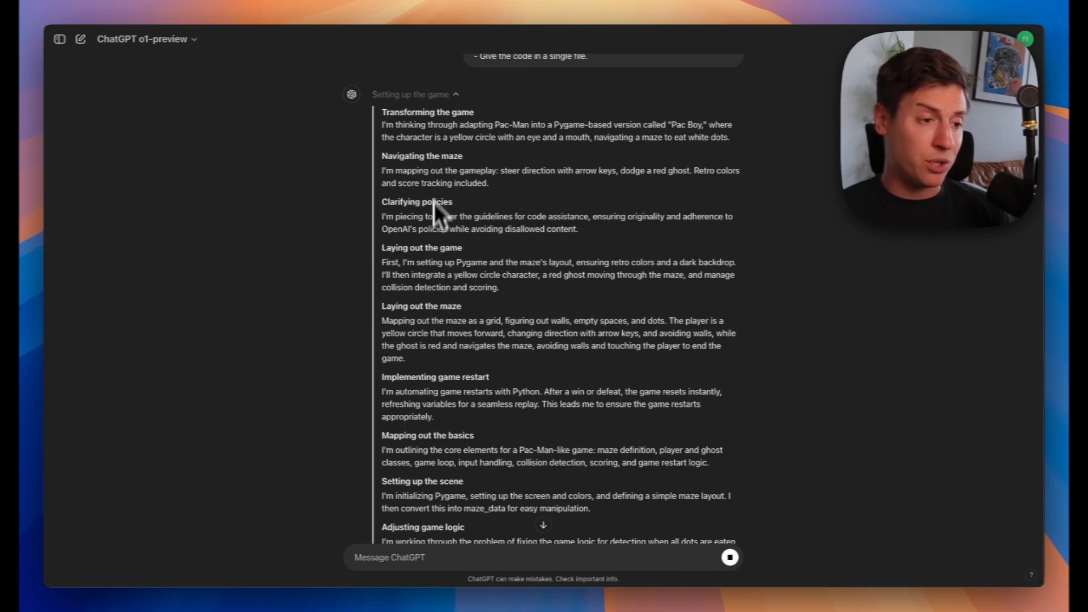
mouse_move(475, 194)
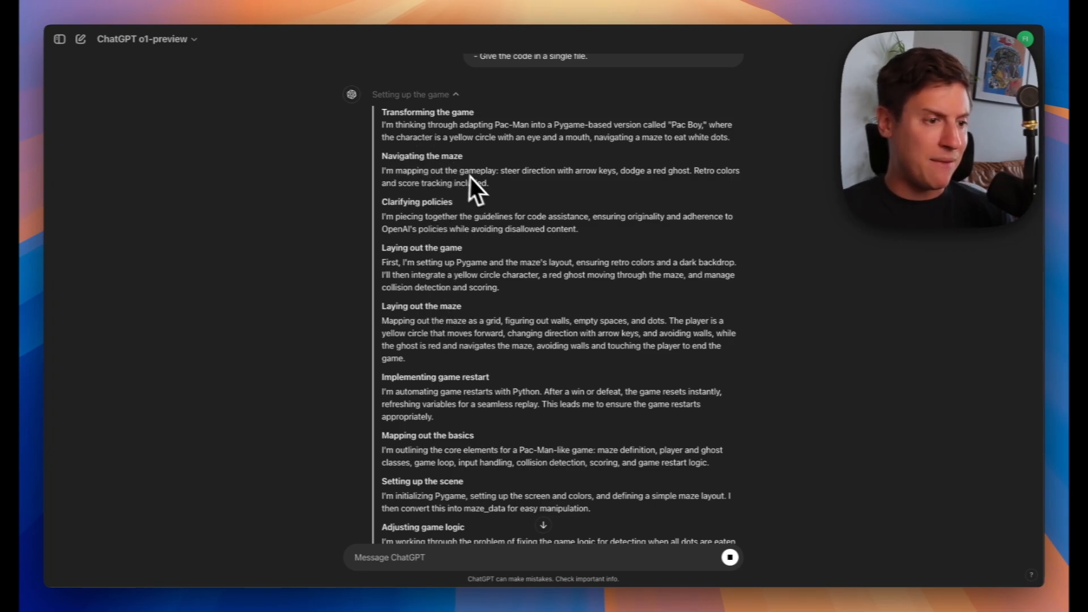
- Follow o1-preview's reasoning as the Pygame code block begins streaming
scroll("down", 3)
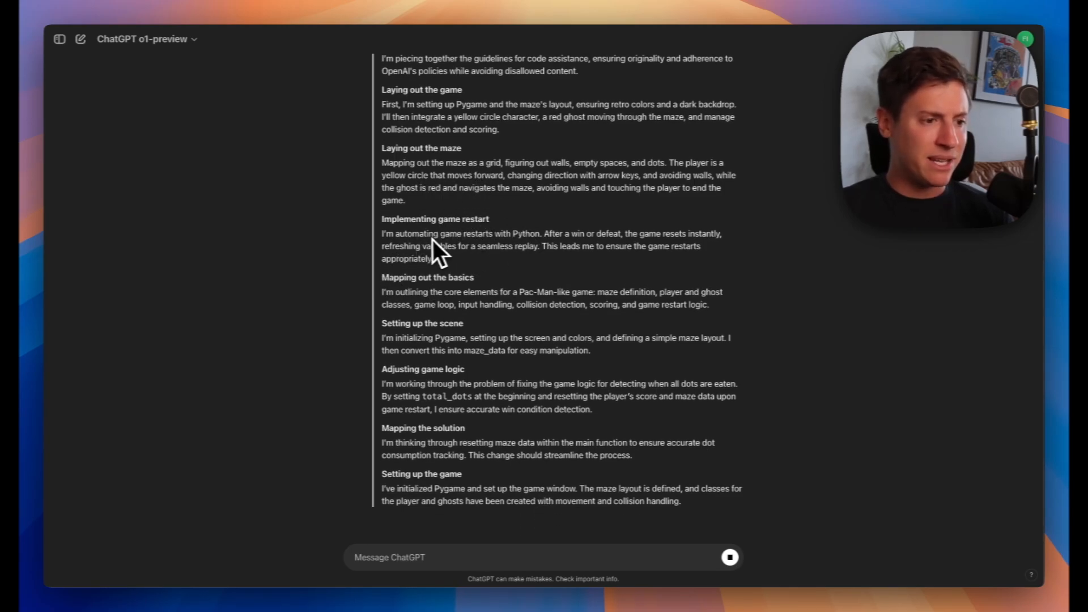
mouse_move(465, 372)
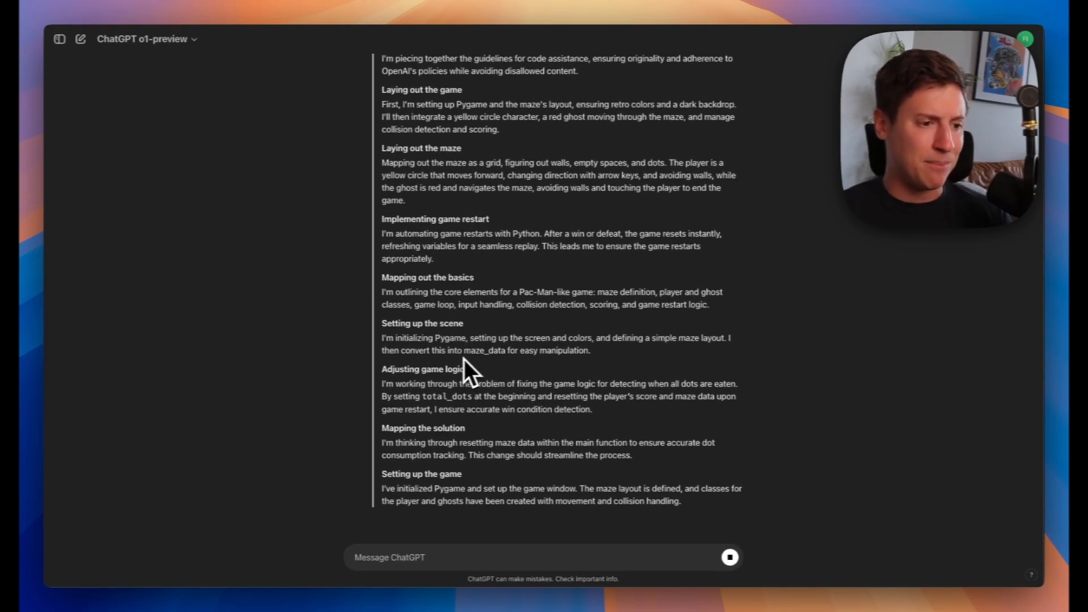
mouse_move(479, 396)
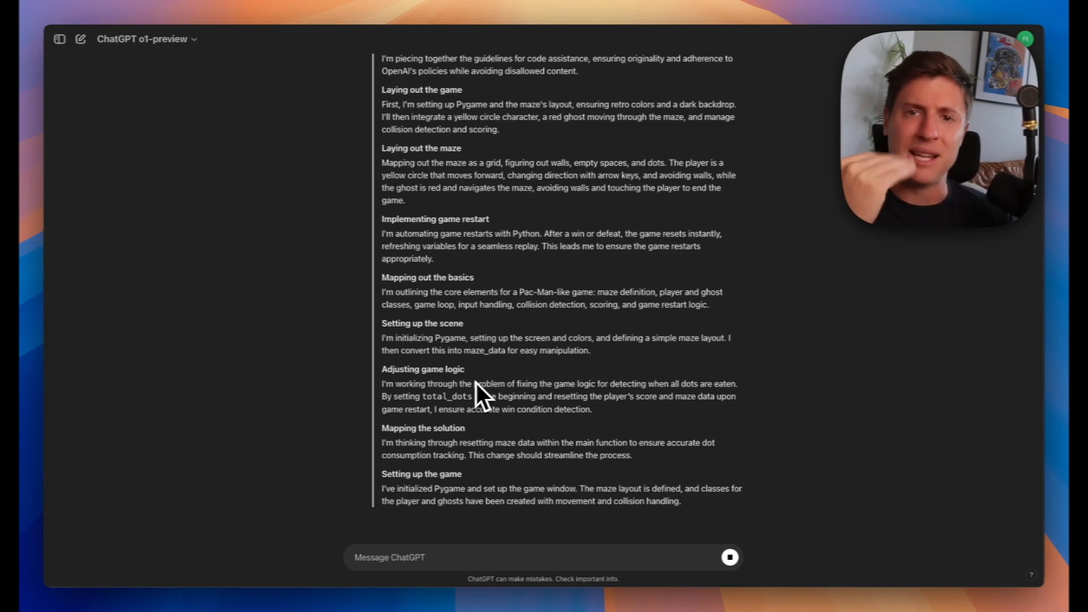
scroll("down", 3)
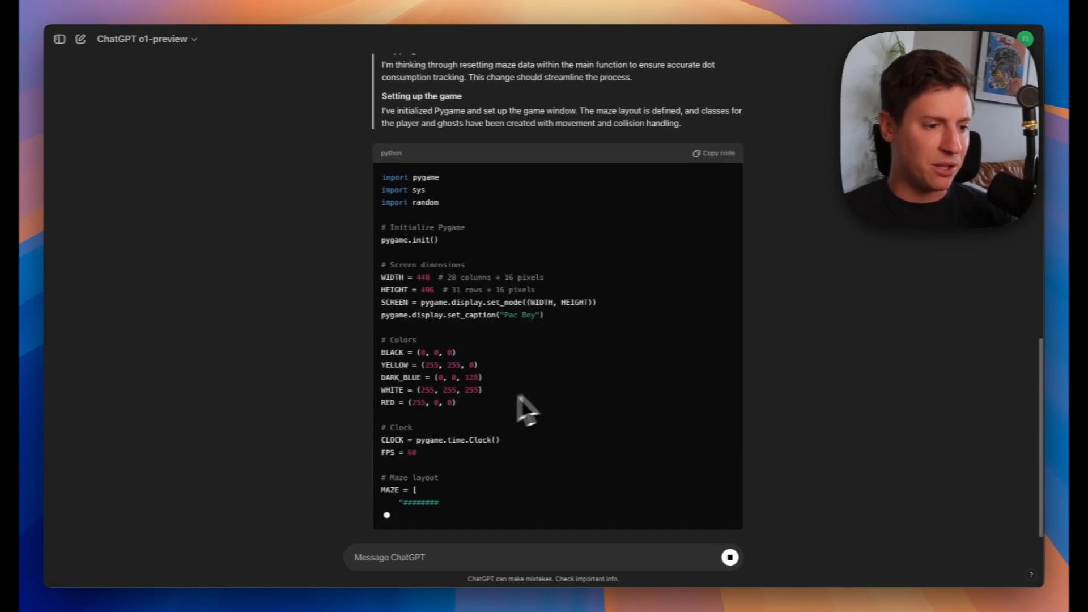
- Scroll through the generated maze layout and player update code in the chat
scroll("down", 3)
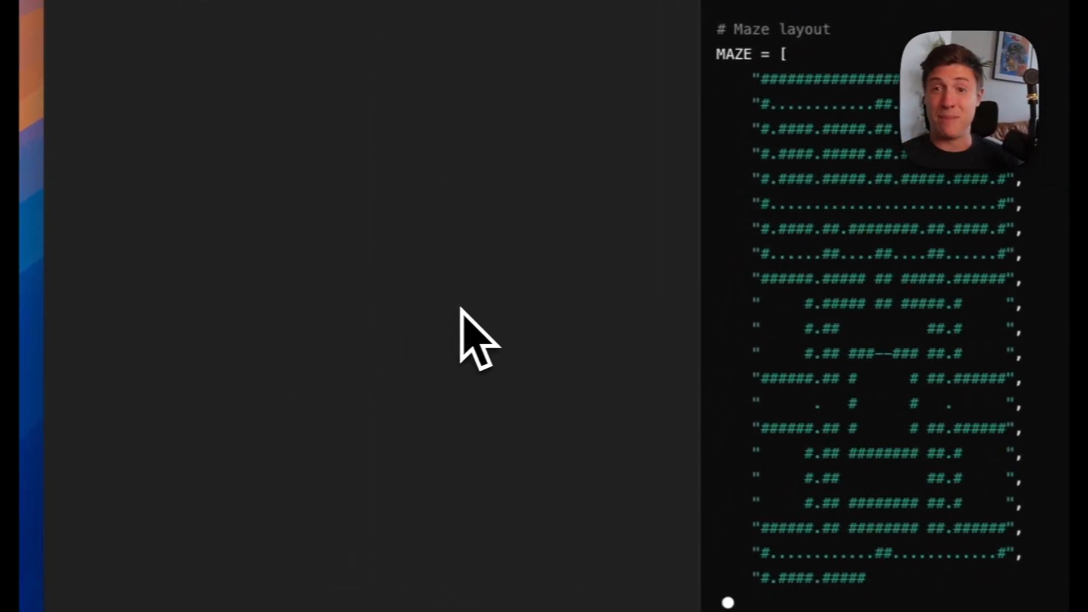
scroll("down", 3)
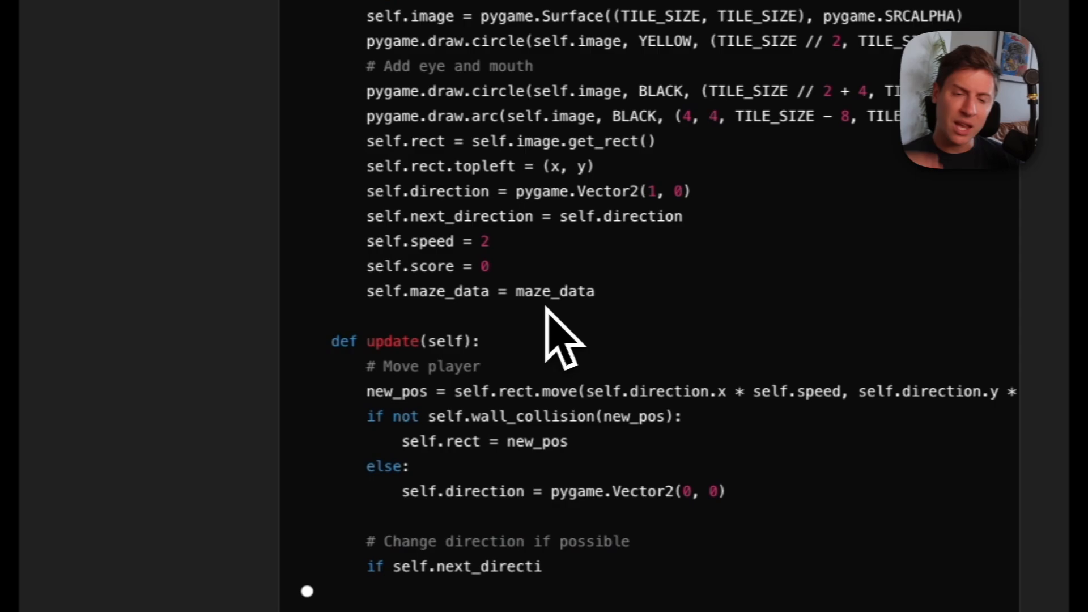
scroll("down", 3)
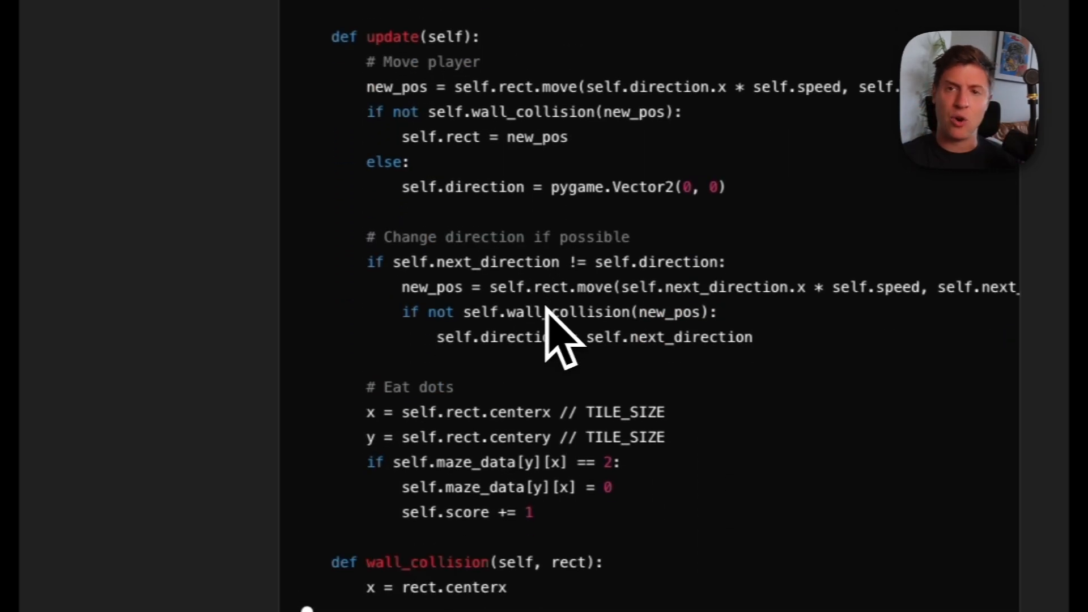
scroll("down", 3)
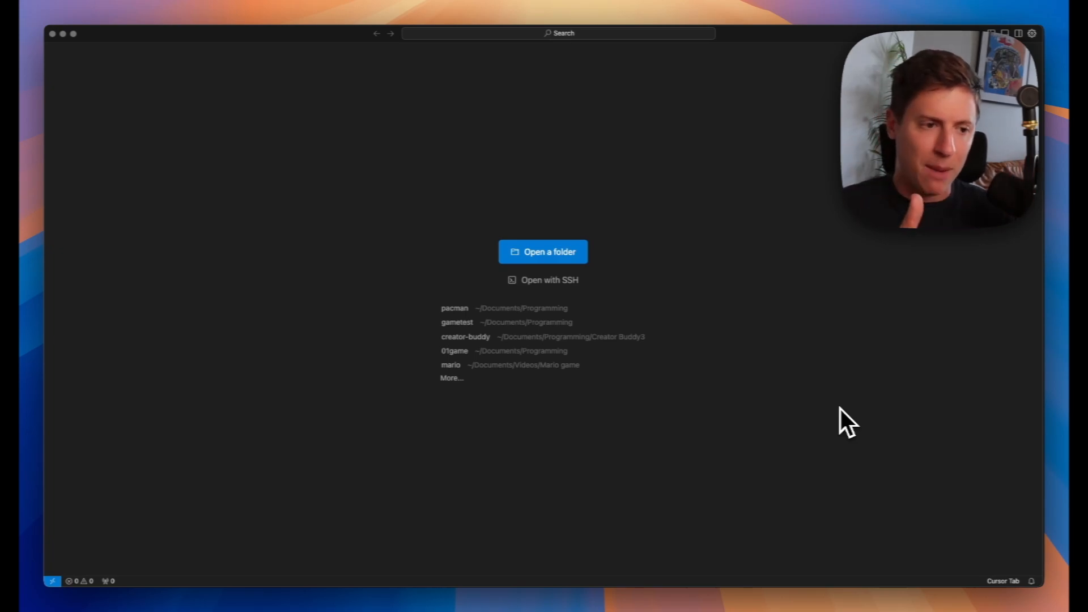
mouse_move(784, 354)
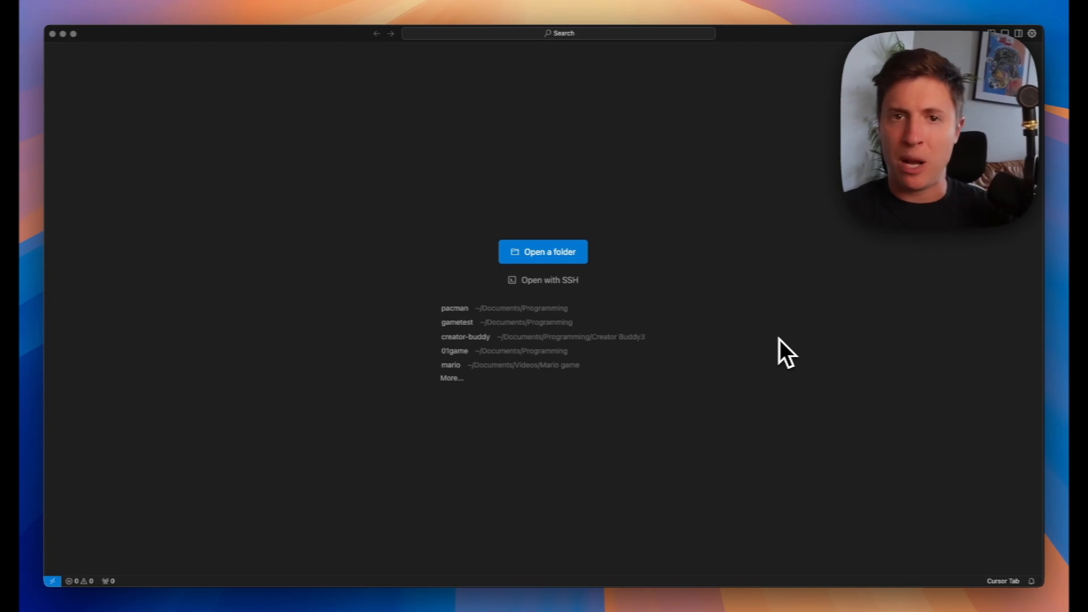
mouse_move(649, 311)
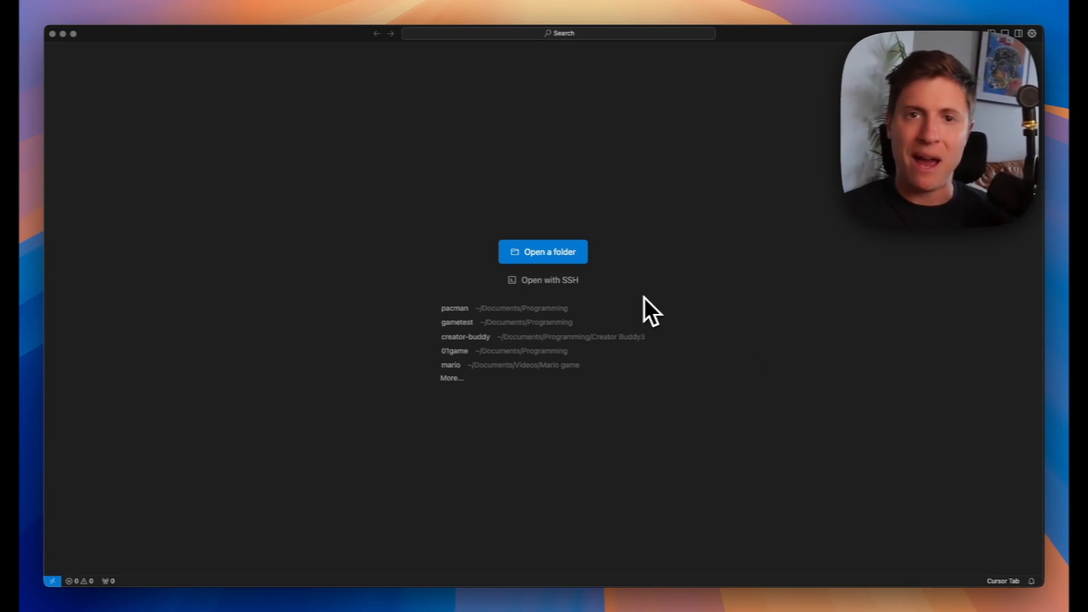
- Open the recent pacman project and start a new file named 'pacman.'
left_click(454, 308)
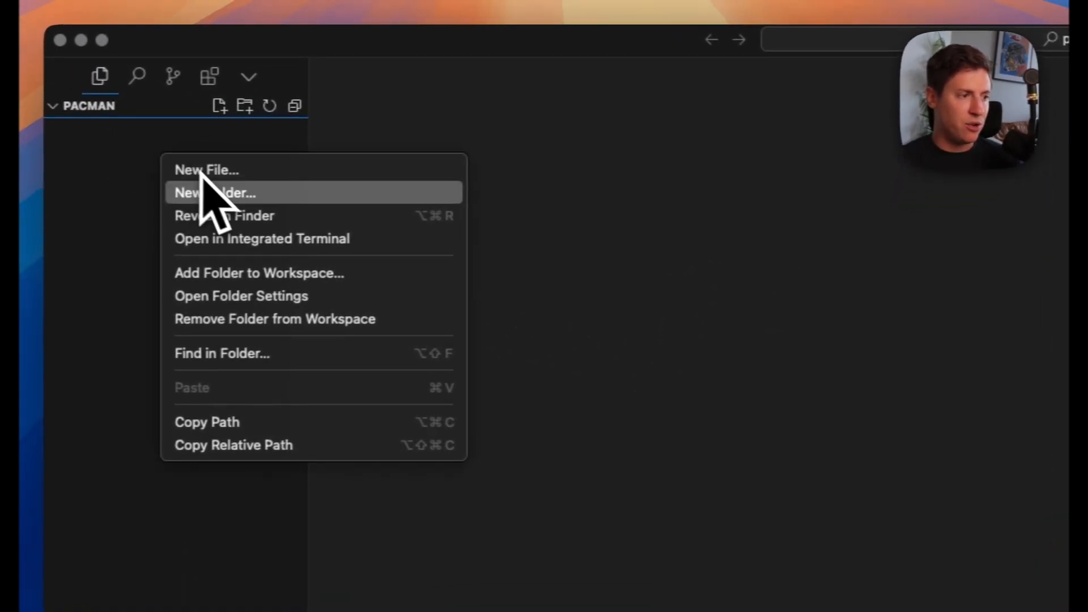
left_click(215, 193)
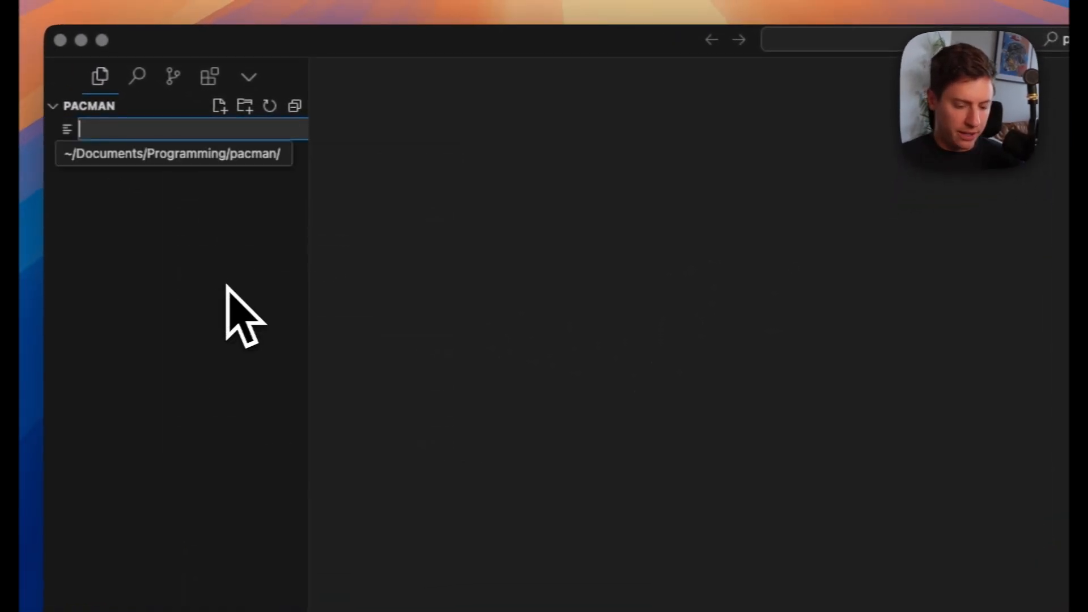
type("pacman.")
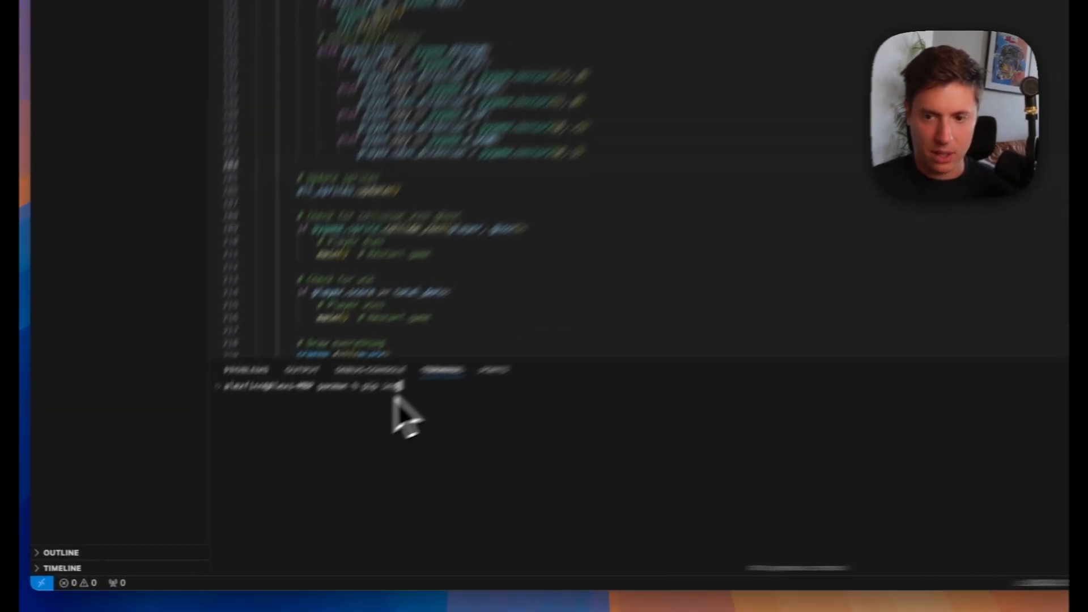
- Install Pygame with pip and launch the game with 'python3 pacman.py' in the terminal
type("pip install pygame")
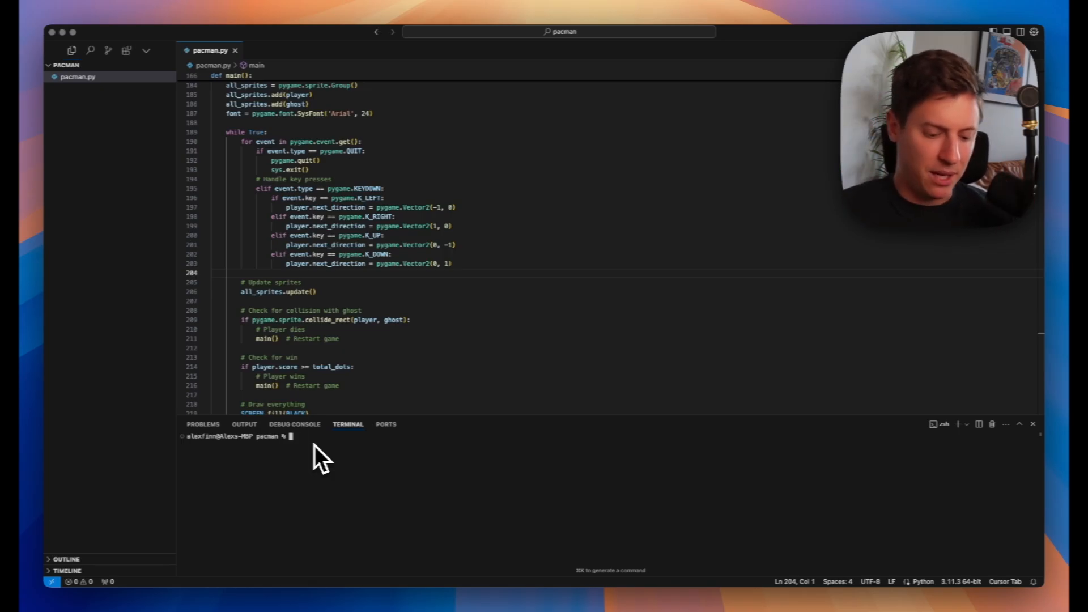
type("python3")
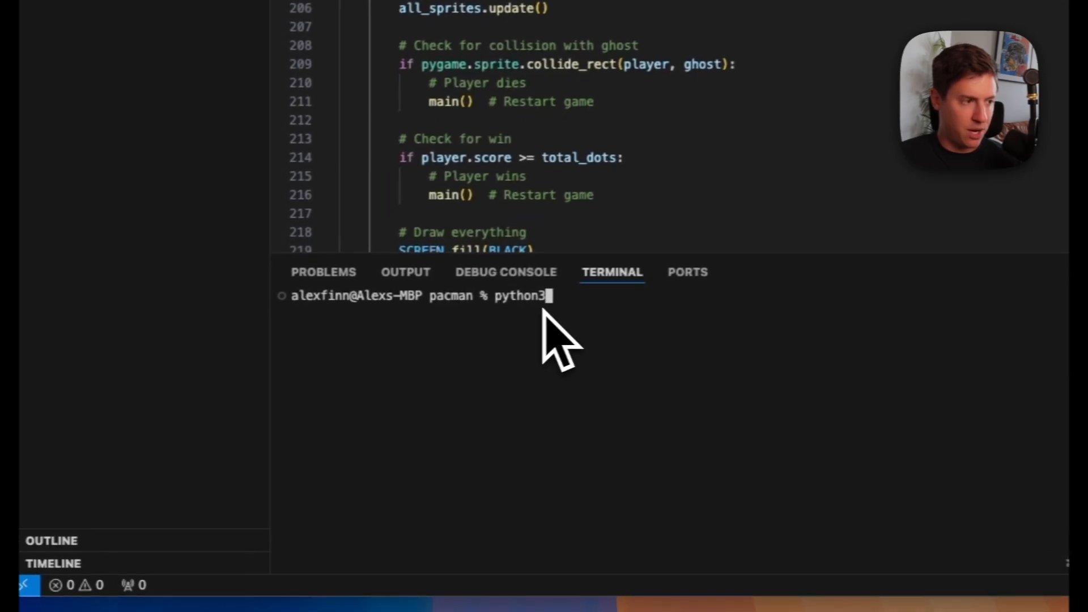
type("pacman")
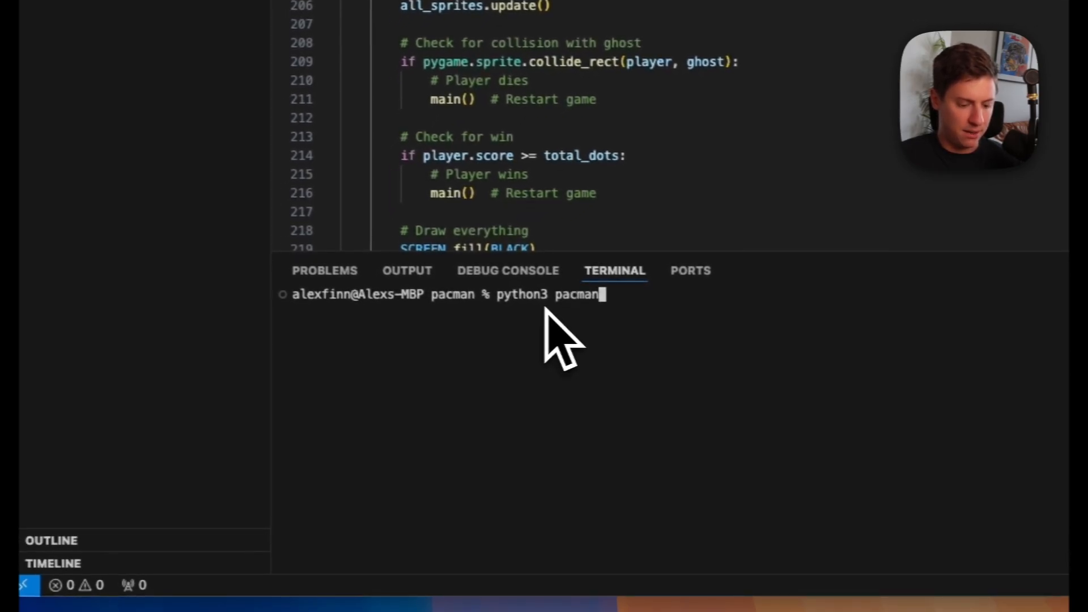
type(".py")
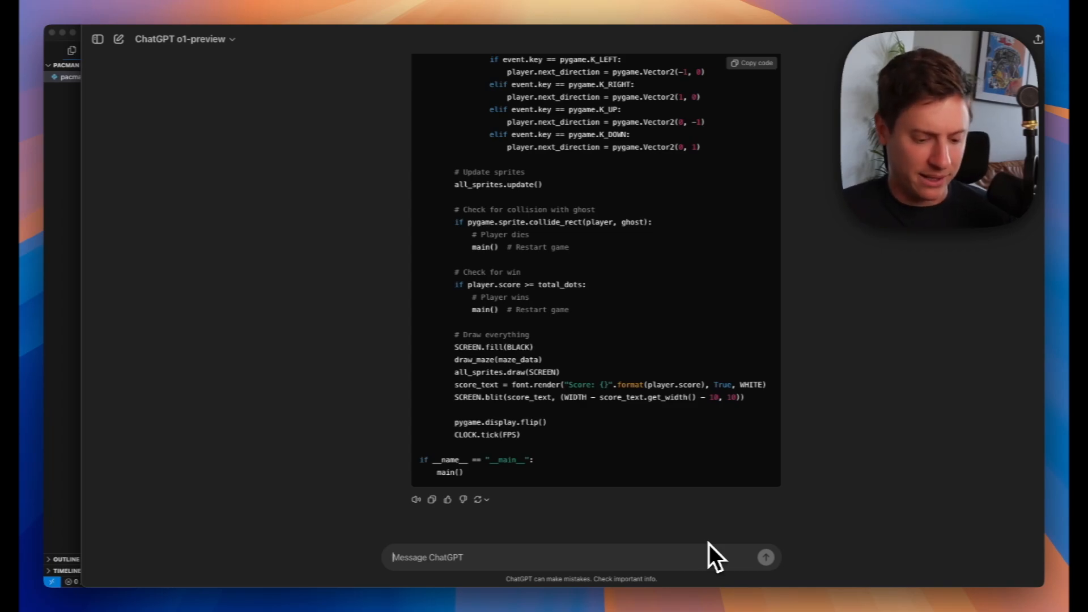
- Send the follow-up 'Add another two ghosts and make them purple and green'
type("Add another two ghosts and make them purple and green")
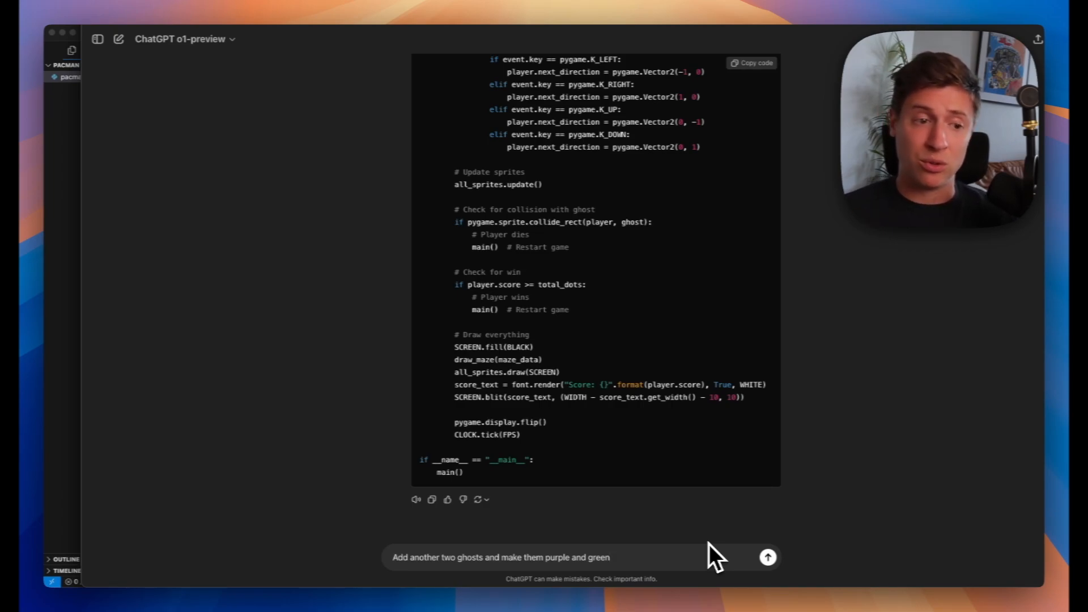
left_click(767, 558)
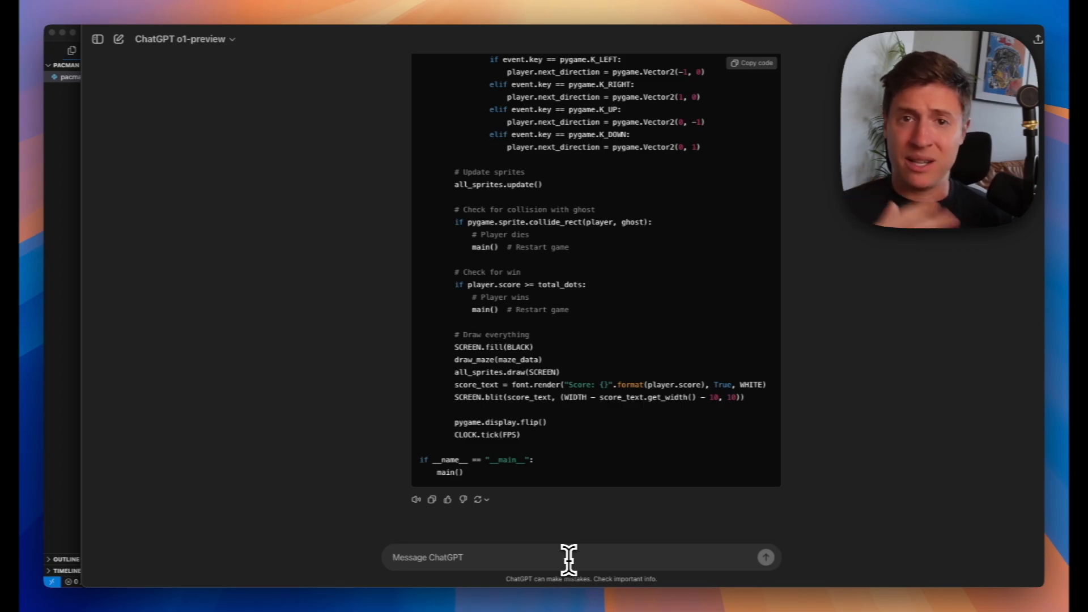